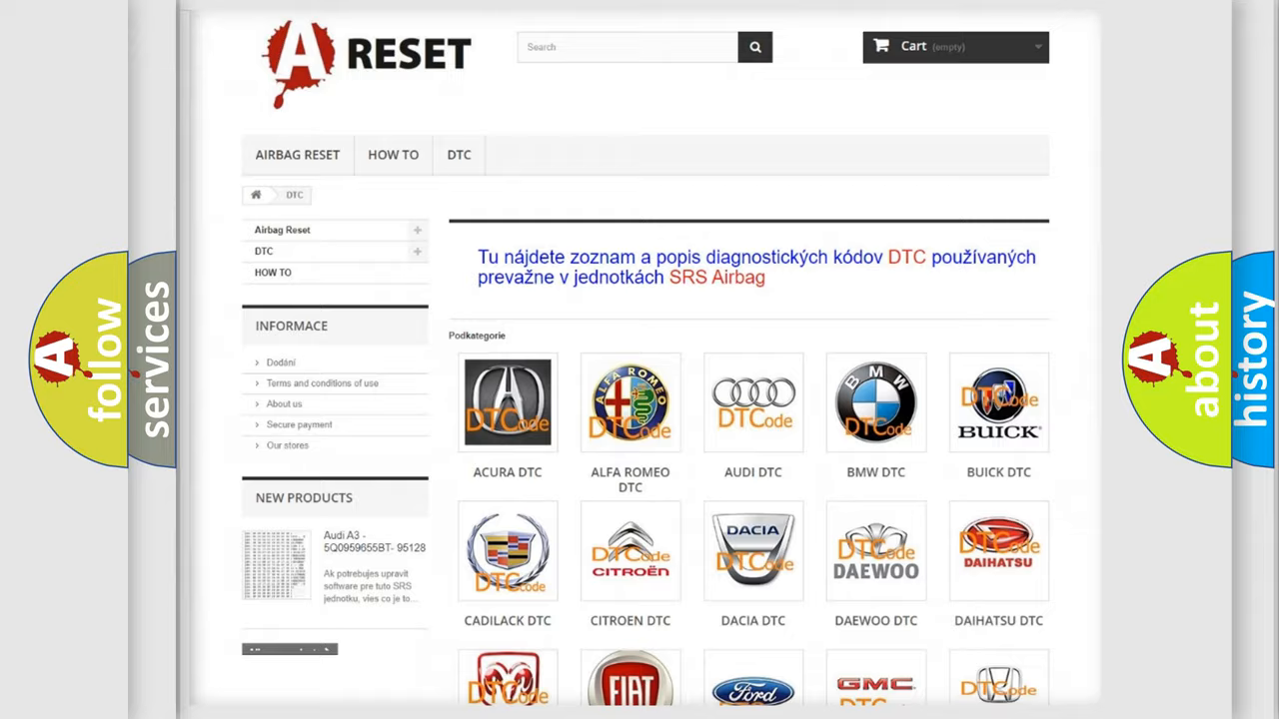
- Open the Nissan DTC code list from the car-brand category page
{"action": "scroll", "scroll_direction": "down", "scroll_amount": 3}
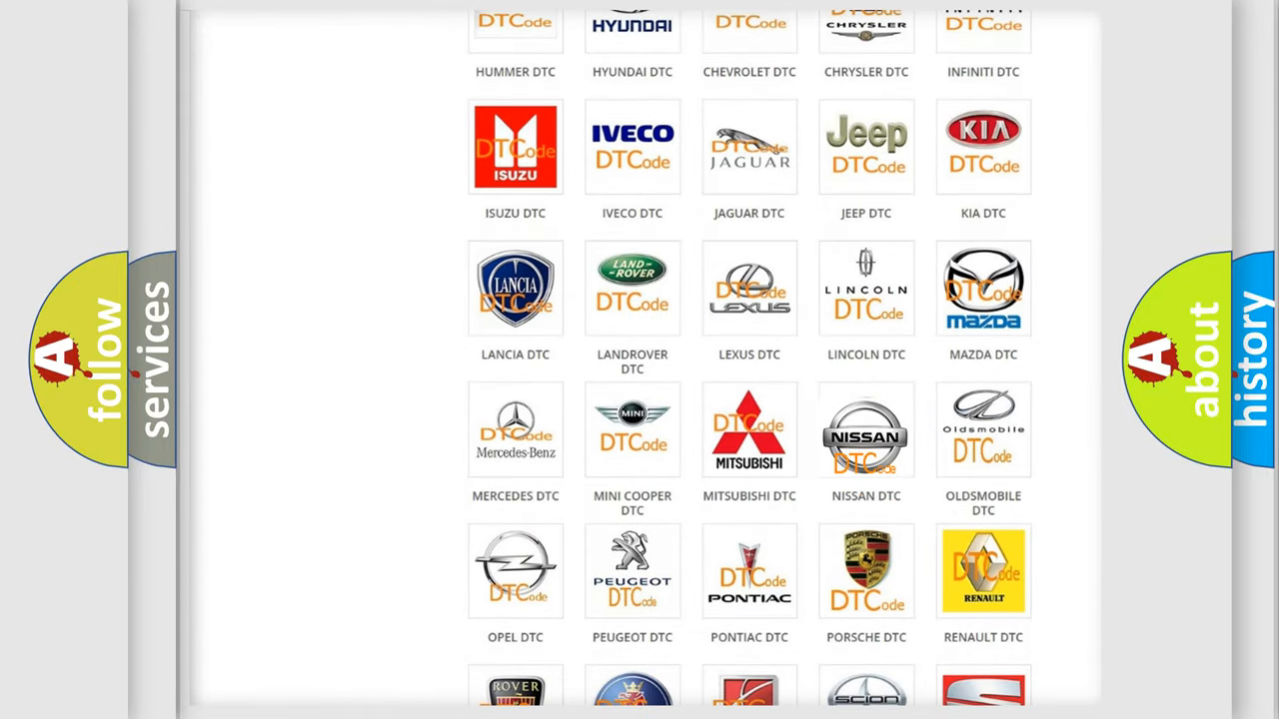
{"action": "left_click", "coordinate": [865, 437]}
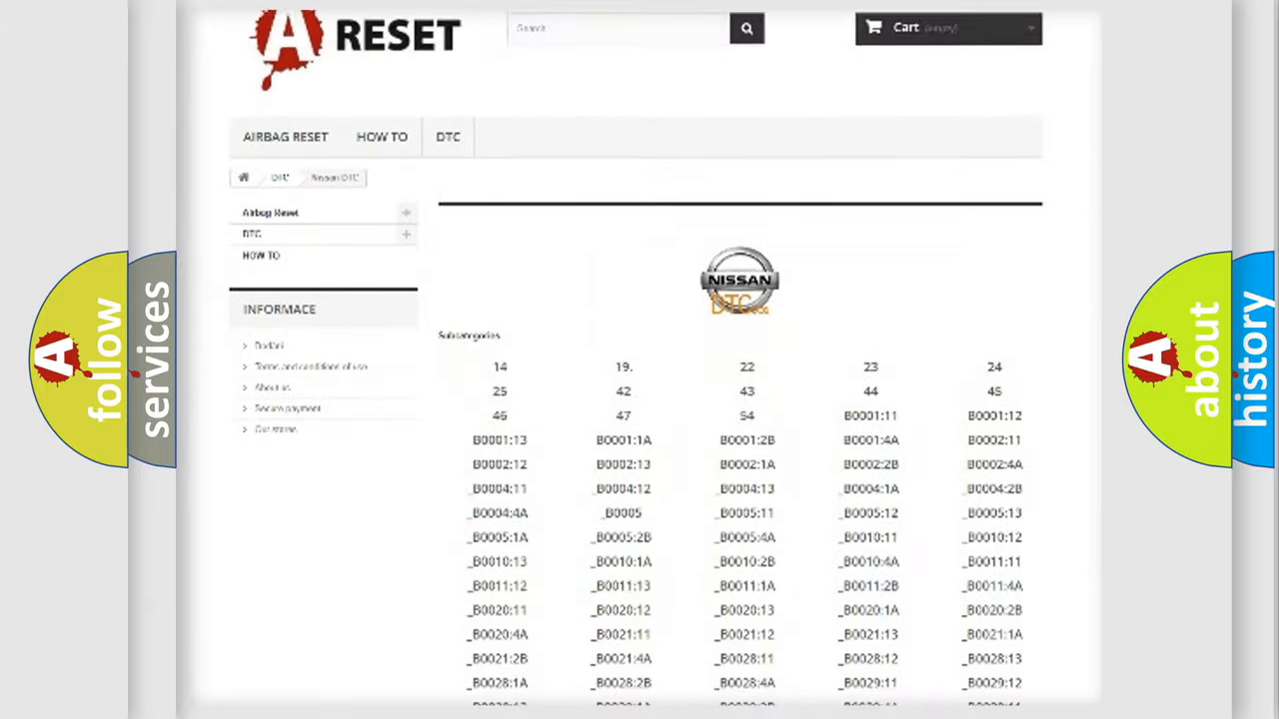
{"action": "scroll", "scroll_direction": "down", "scroll_amount": 3}
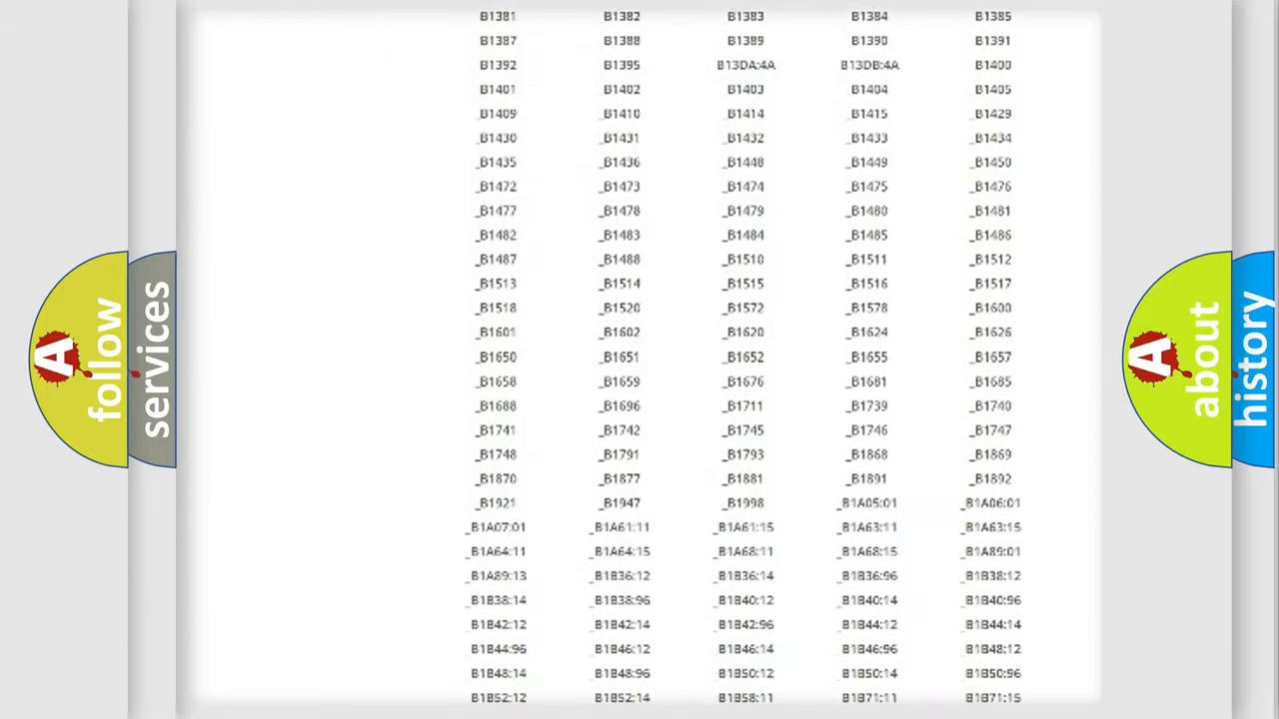
{"action": "scroll", "scroll_direction": "up", "scroll_amount": 3}
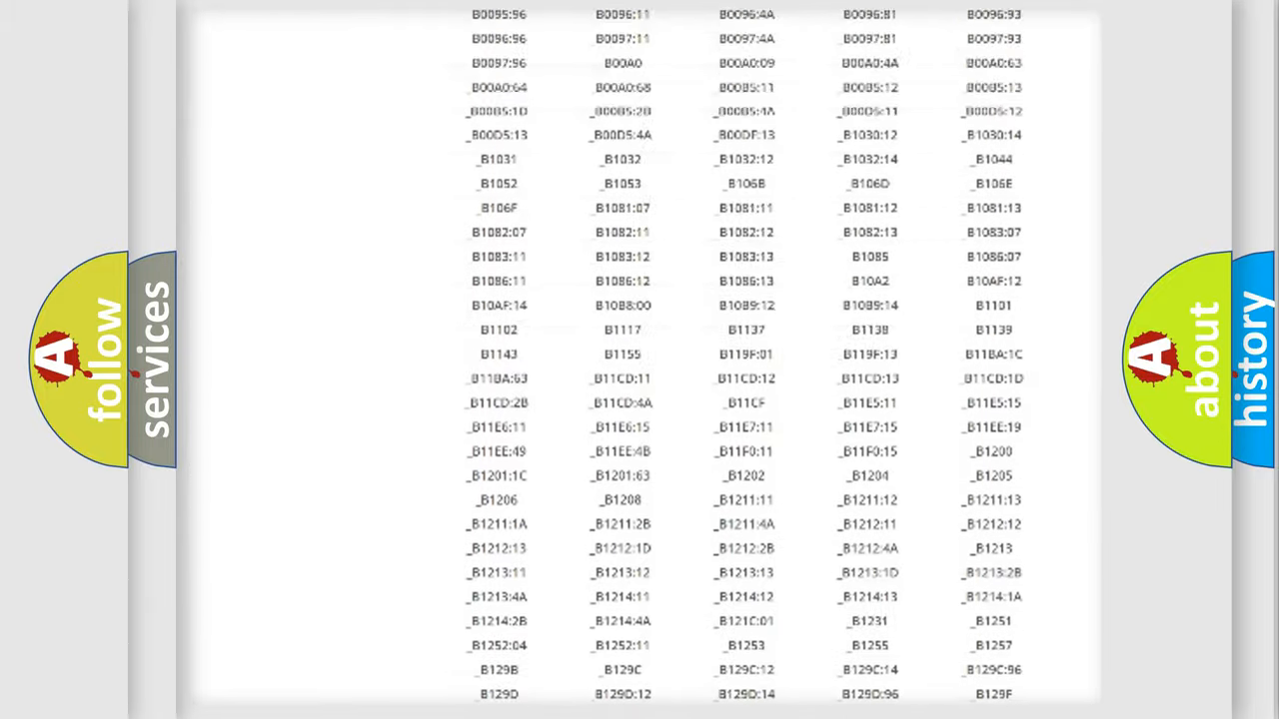
{"action": "scroll", "scroll_direction": "up", "scroll_amount": 3}
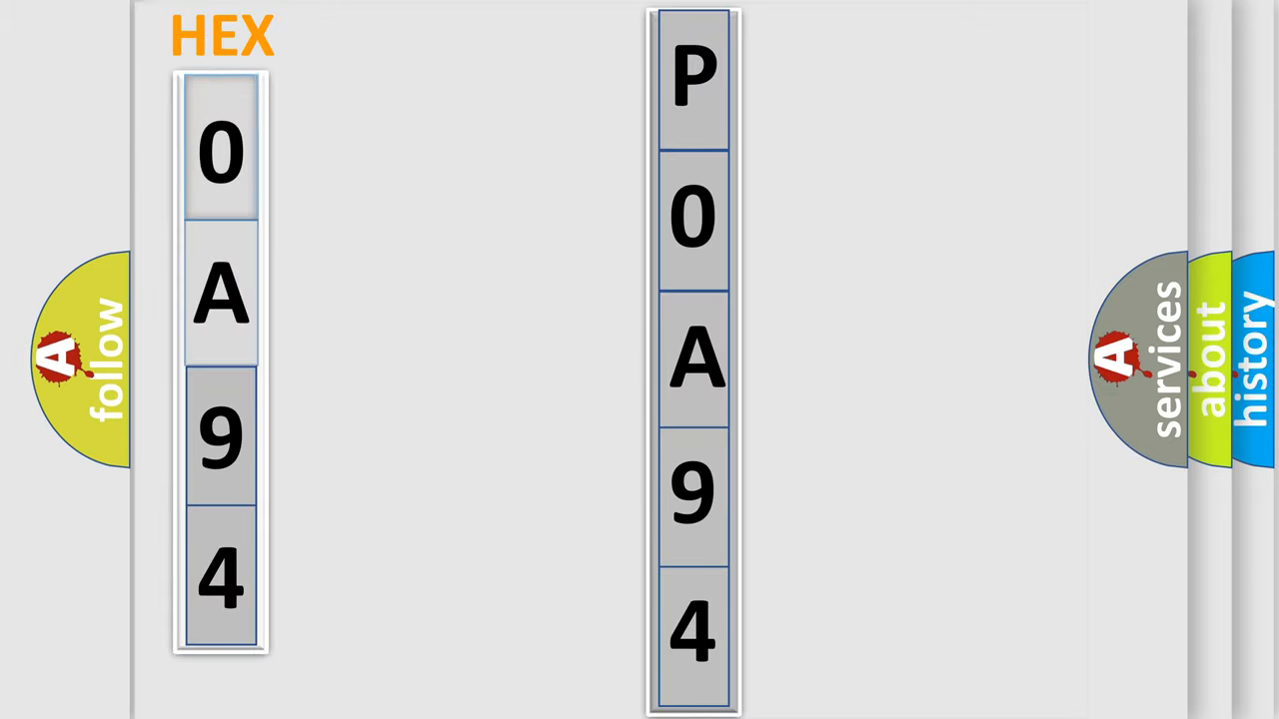
- Reveal the bits column showing hex digit 0 as binary 0000
{"action": "left_click", "coordinate": [220, 150]}
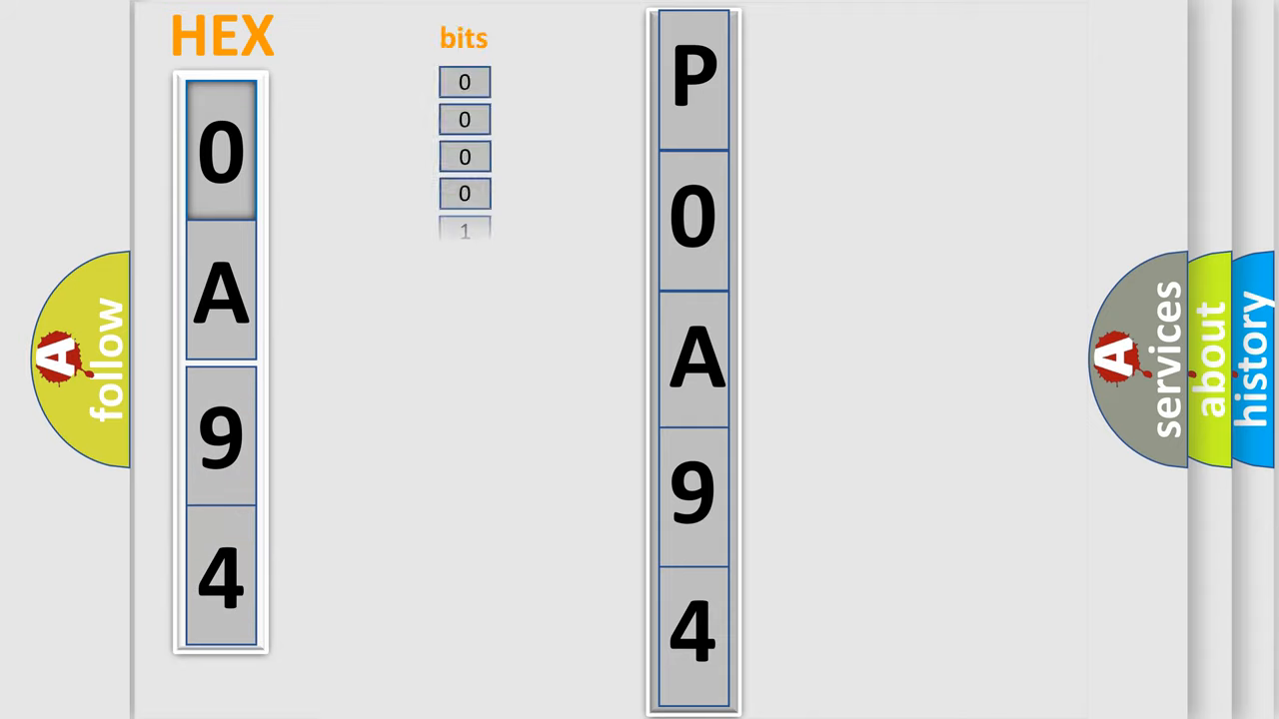